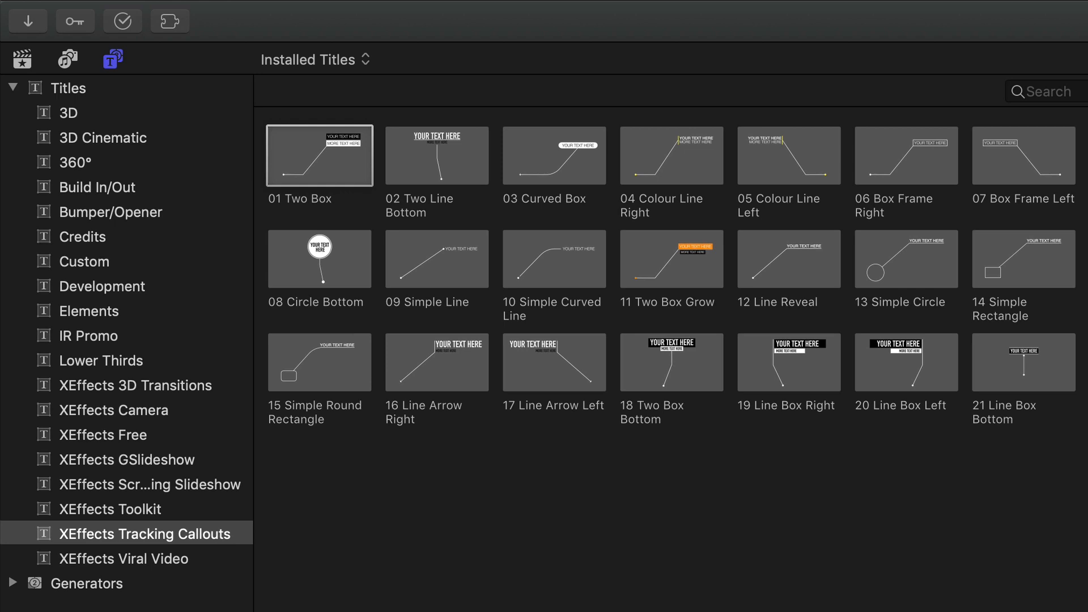
Step: Add the 01 Two Box tracking callout title above the Chrysler Building clip
left_click(319, 155)
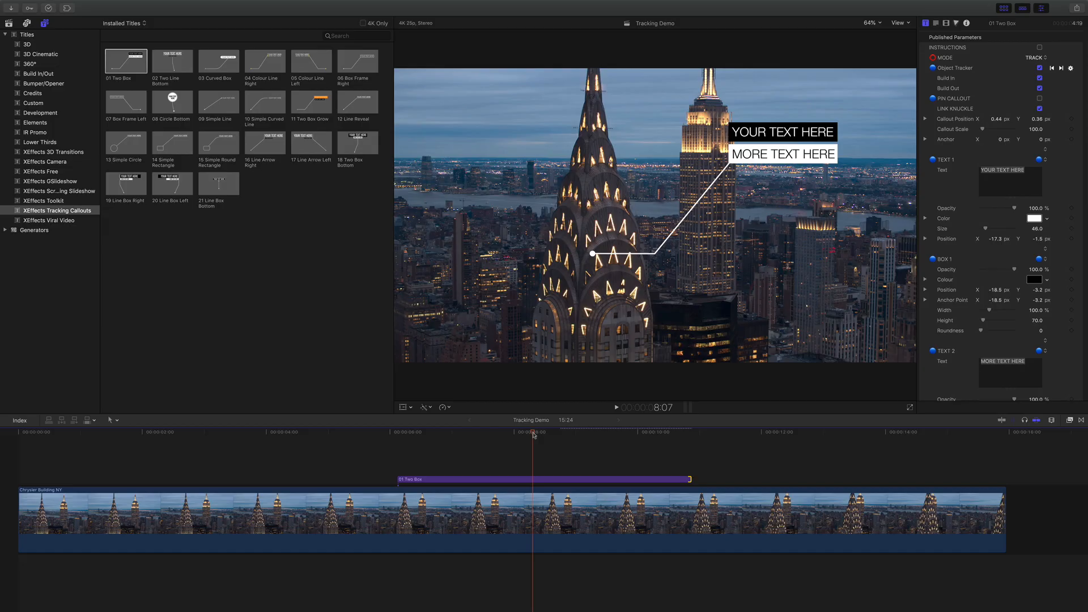
Step: Set the Two Box title's MODE to TRACK so the tracker targets appear
left_click(1037, 57)
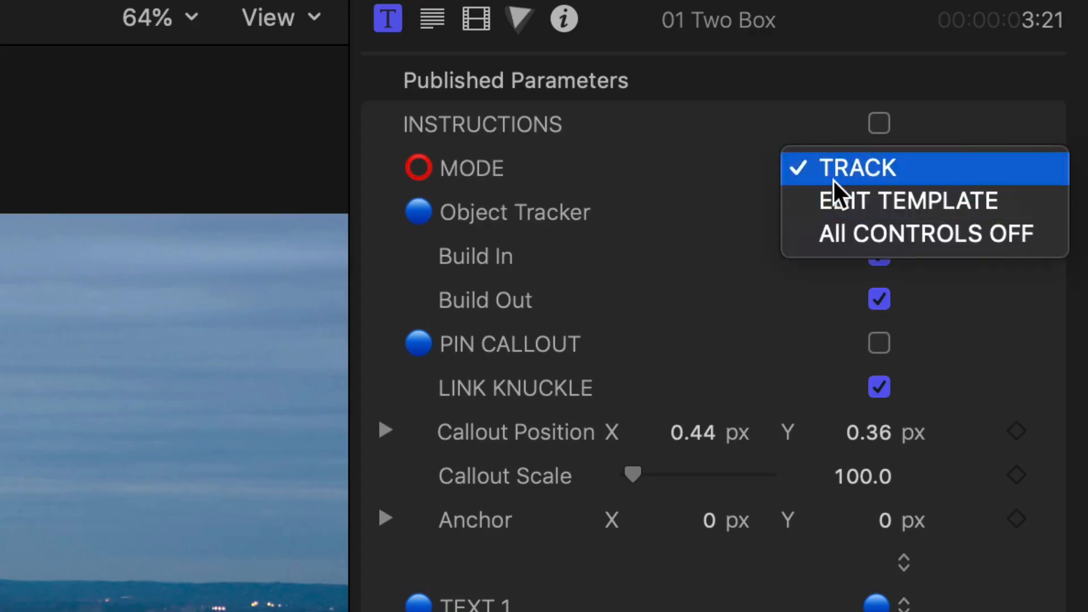
left_click(858, 168)
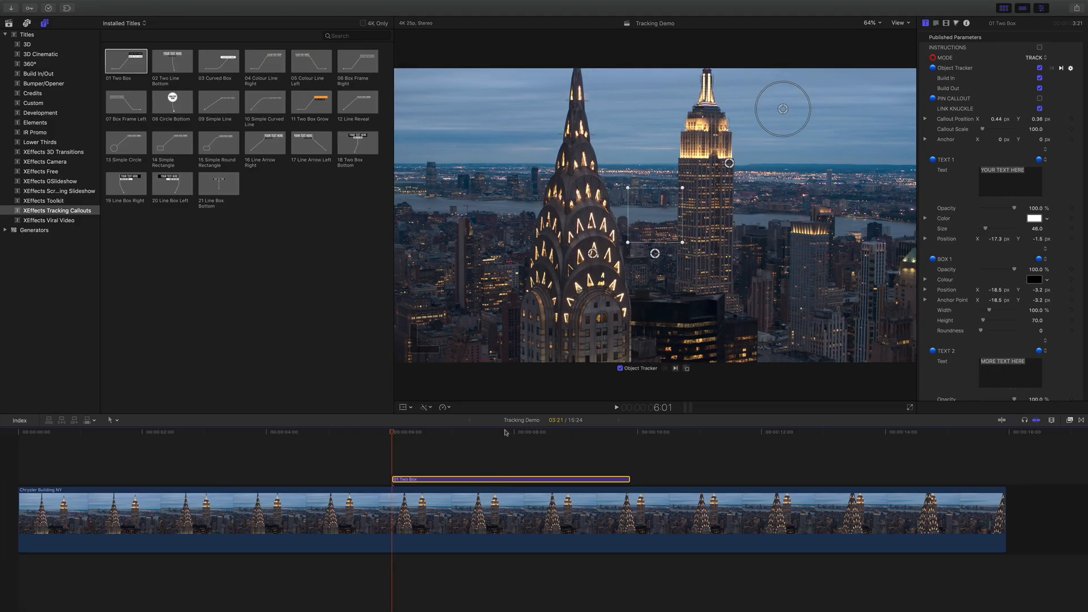
mouse_move(616, 262)
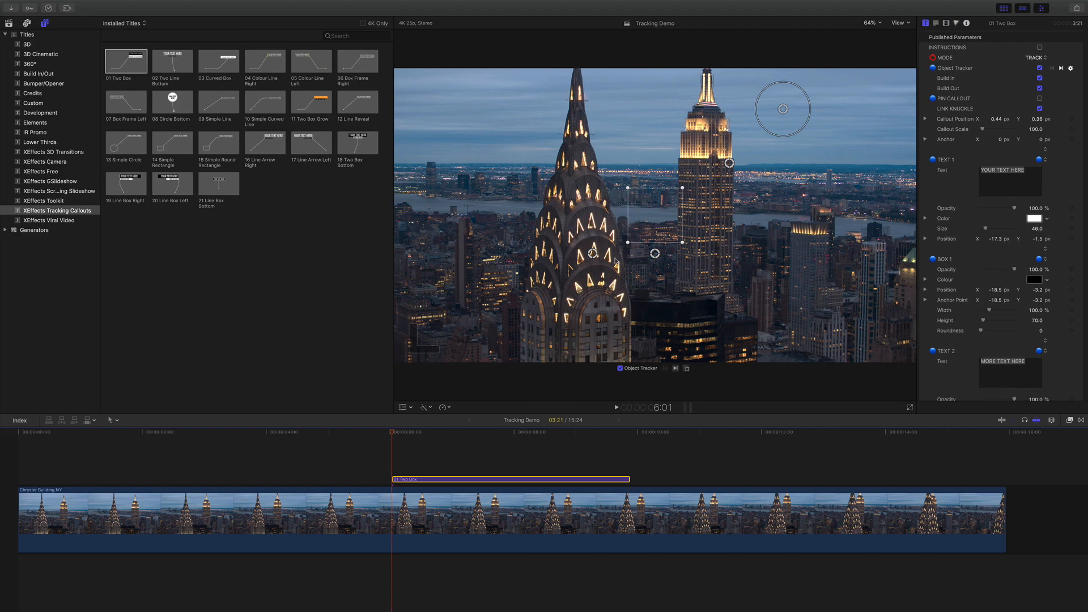
Step: Lock the tracker onto a Chrysler Building window and track forward to record Anchor keyframes
left_click(910, 407)
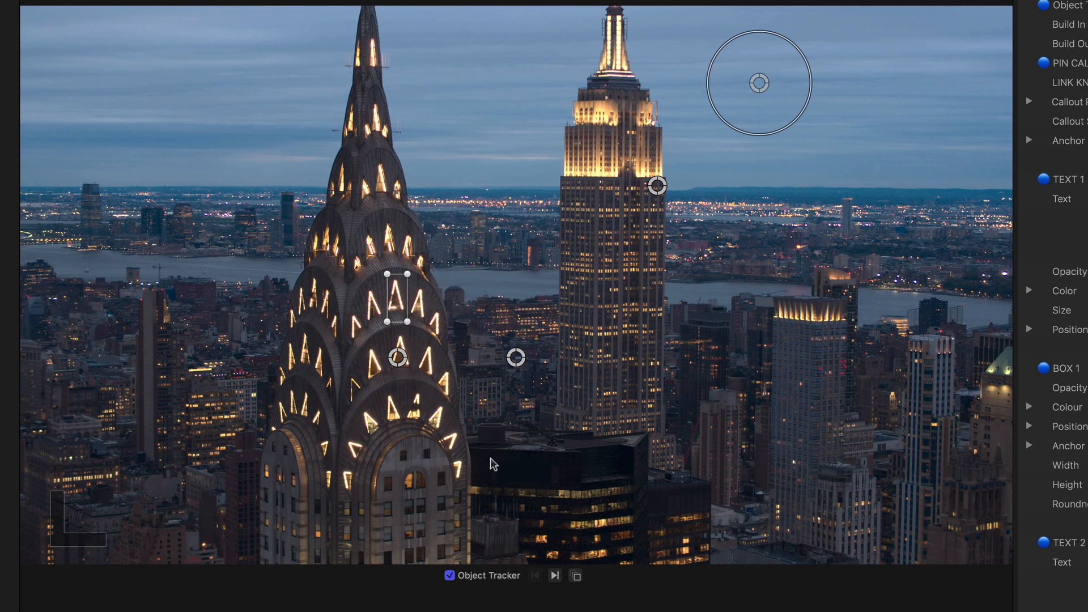
left_click(566, 575)
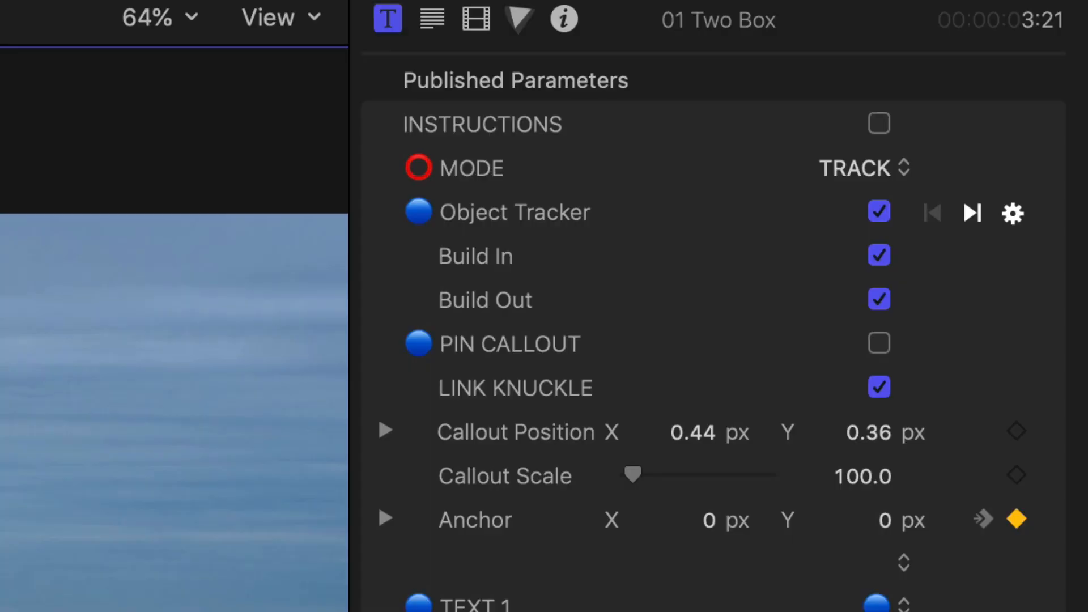
Step: Switch the Two Box title's MODE to EDIT TEMPLATE, keeping the tracked values
left_click(862, 168)
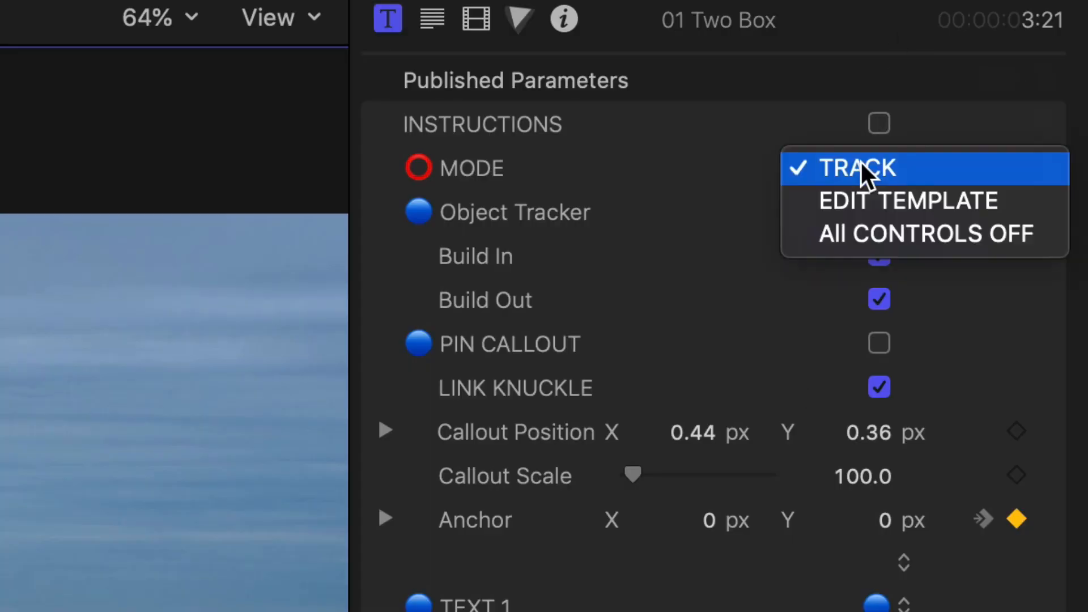
left_click(906, 201)
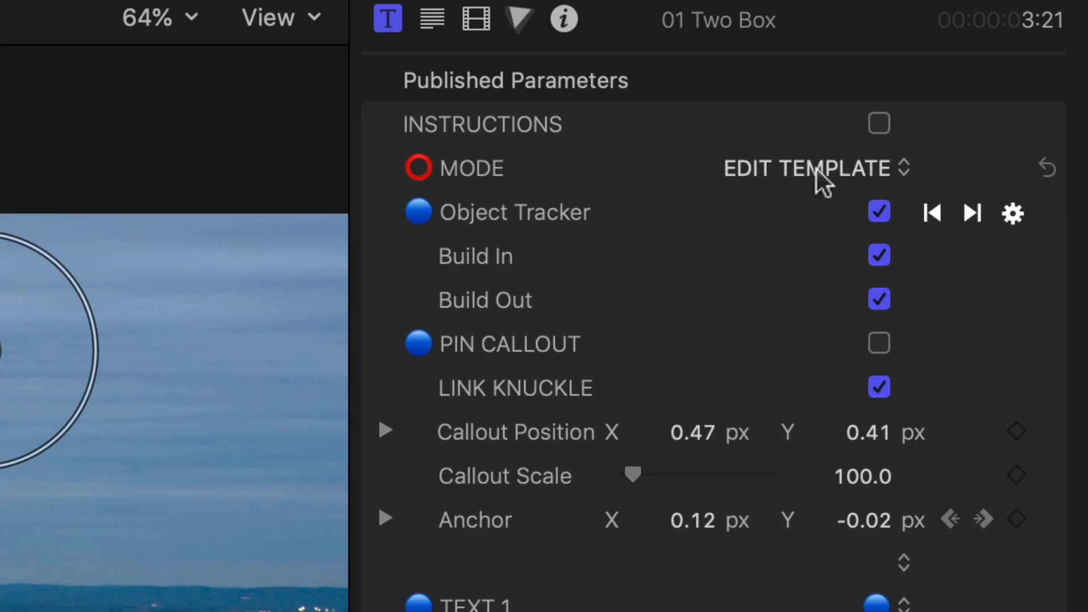
Step: Enable the INSTRUCTIONS checkbox to show the five tracking steps in the viewer
left_click(815, 168)
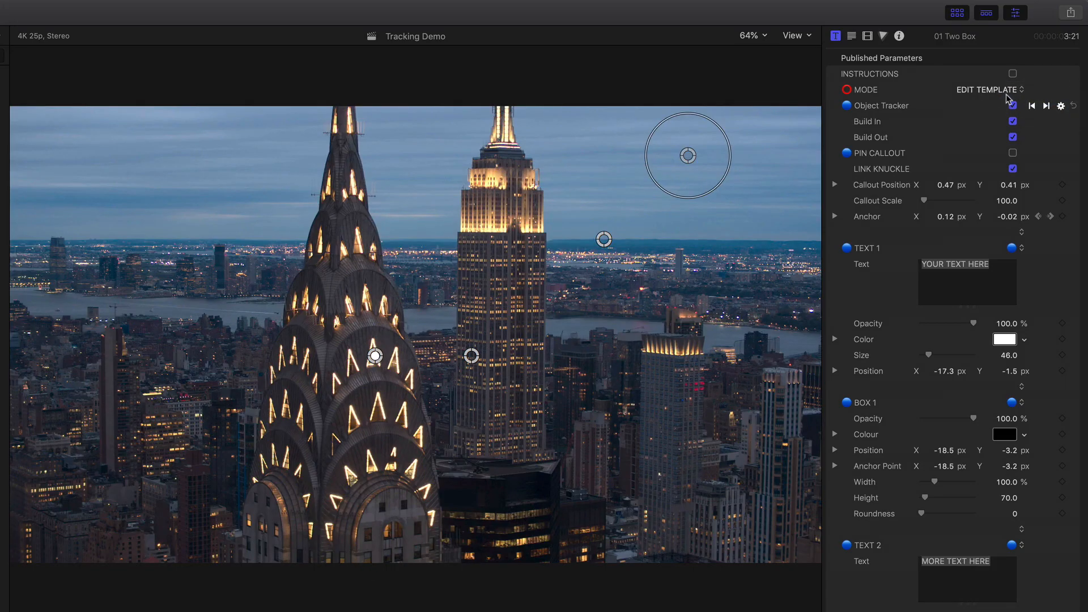
left_click(1012, 75)
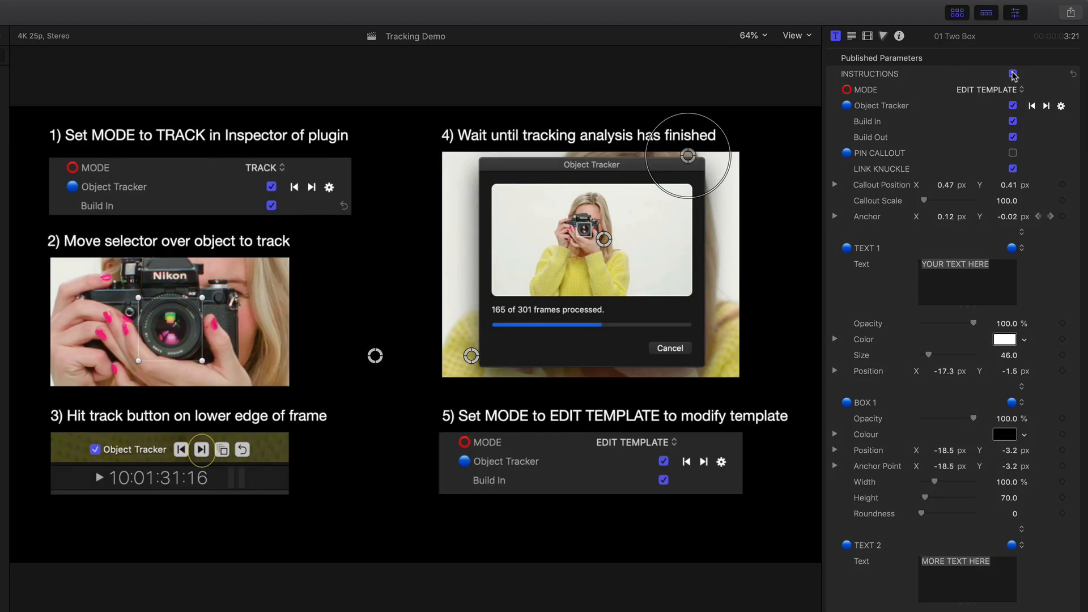